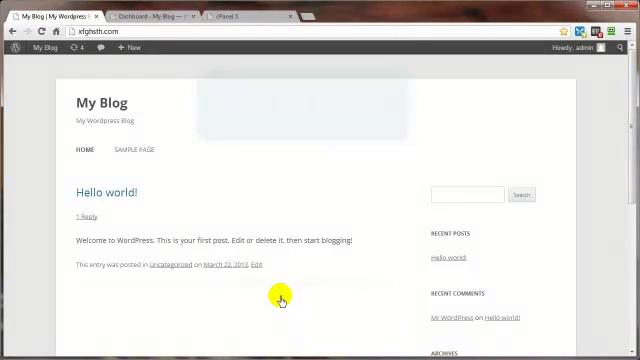
- Leave the blog's public front page for the My Blog admin Dashboard
{"action": "left_click", "coordinate": [45, 48]}
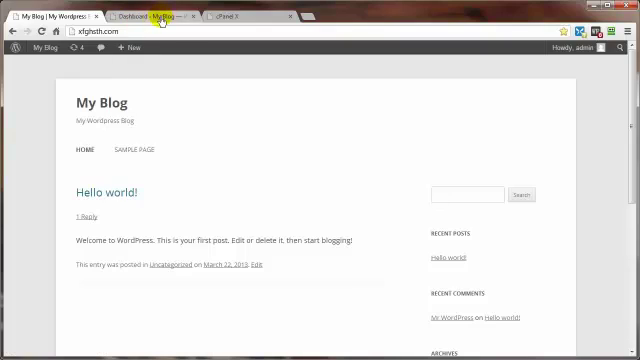
{"action": "left_click", "coordinate": [155, 17]}
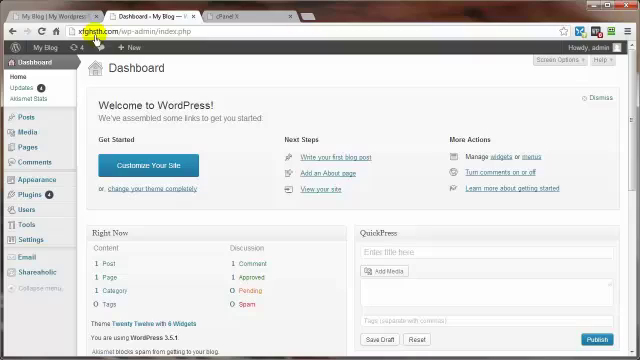
{"action": "mouse_move", "coordinate": [128, 42]}
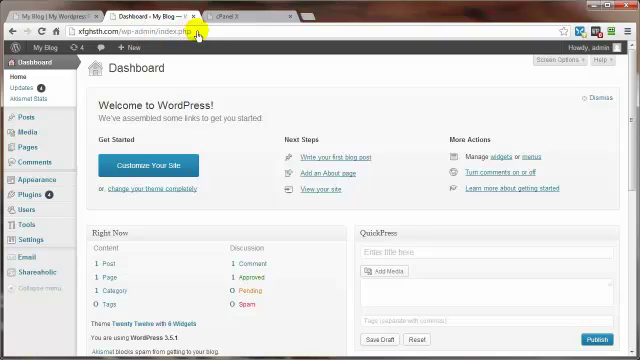
{"action": "mouse_move", "coordinate": [278, 89]}
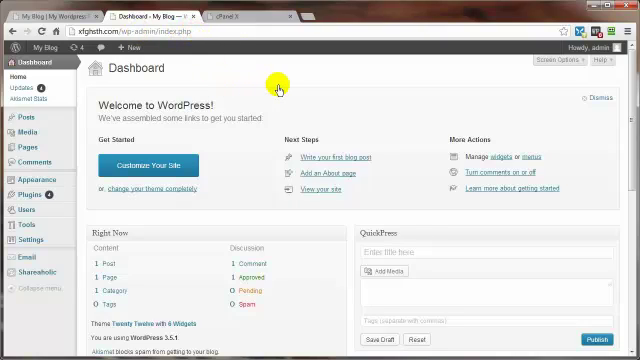
{"action": "mouse_move", "coordinate": [283, 237]}
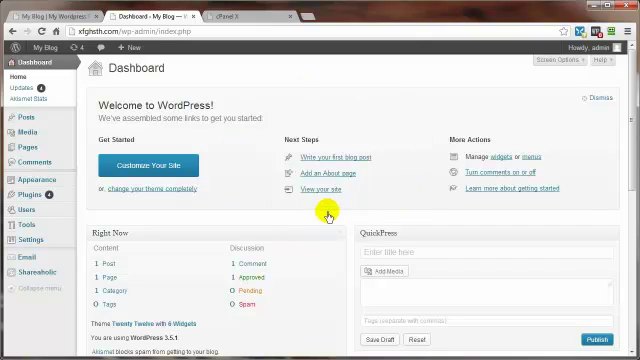
{"action": "mouse_move", "coordinate": [272, 131]}
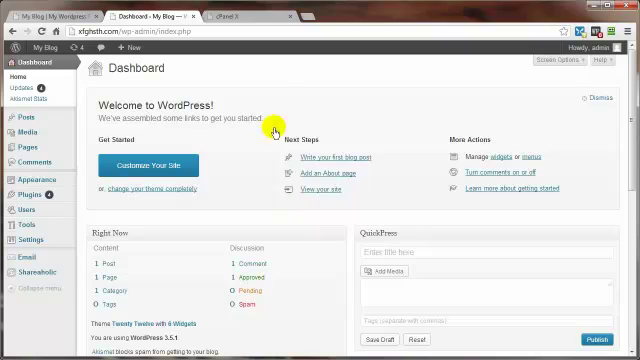
{"action": "mouse_move", "coordinate": [195, 85]}
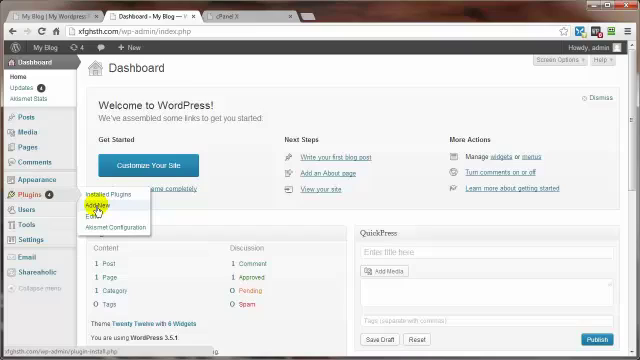
- Search the plugin directory for 'better wp security' and install Better WP Security 3.4.8
{"action": "left_click", "coordinate": [102, 205]}
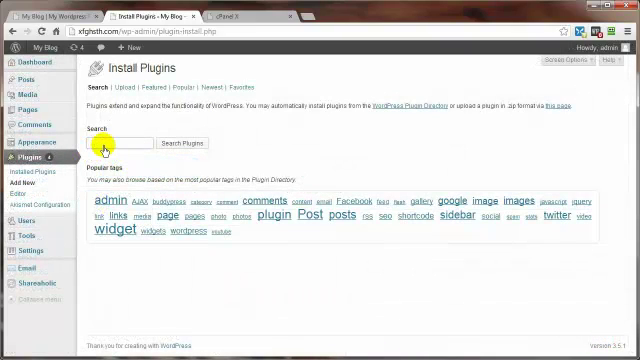
{"action": "type", "text": "better wp security"}
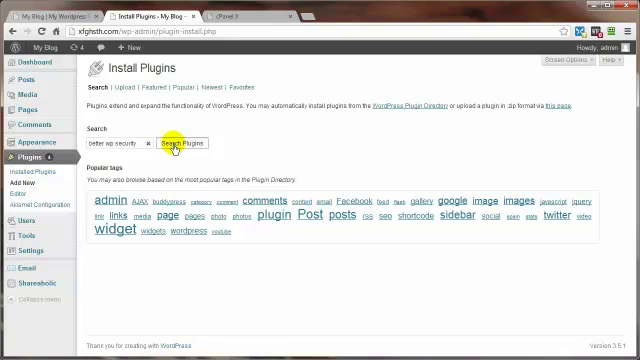
{"action": "left_click", "coordinate": [189, 142]}
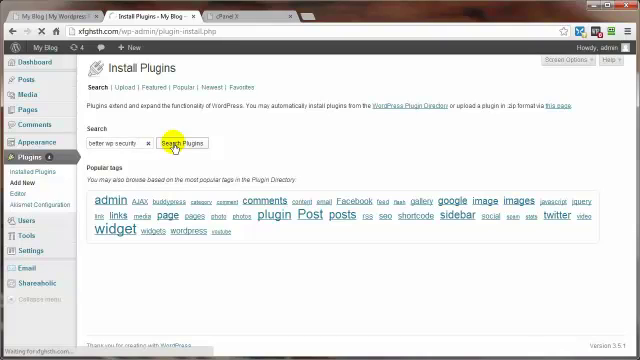
{"action": "left_click", "coordinate": [185, 142]}
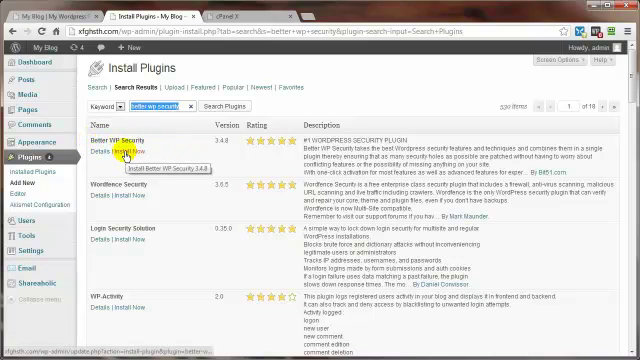
{"action": "left_click", "coordinate": [129, 158]}
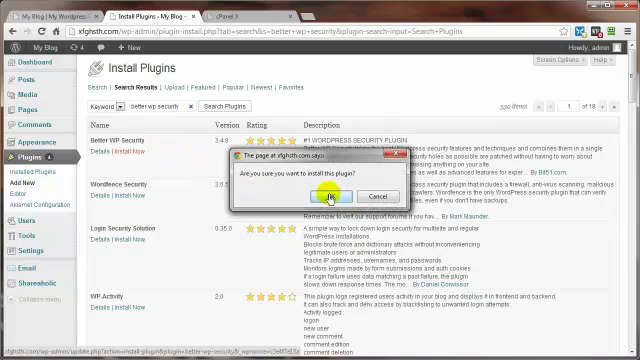
{"action": "left_click", "coordinate": [320, 197]}
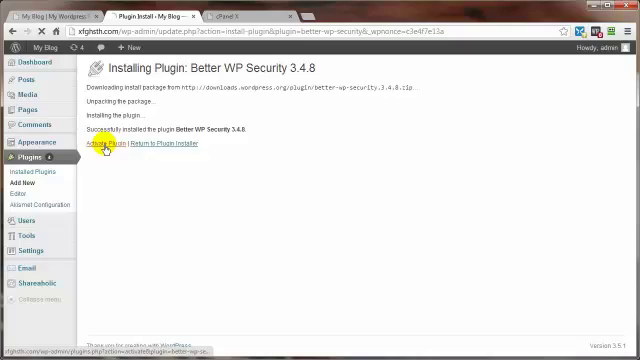
- Activate Better WP Security and decline its database backup prompt with 'No, thanks, I already have a backup'
{"action": "left_click", "coordinate": [106, 144]}
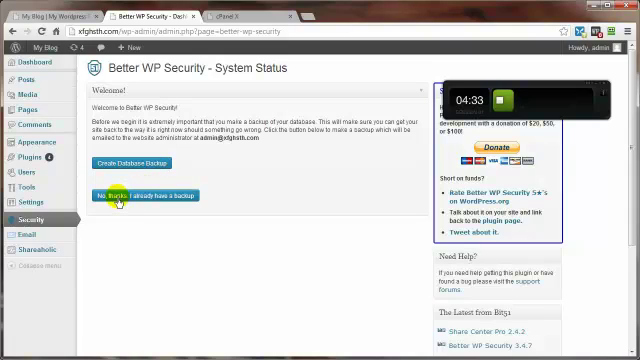
{"action": "left_click", "coordinate": [135, 195]}
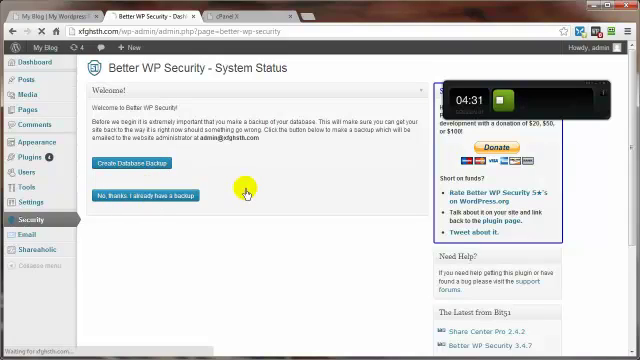
{"action": "left_click", "coordinate": [157, 195]}
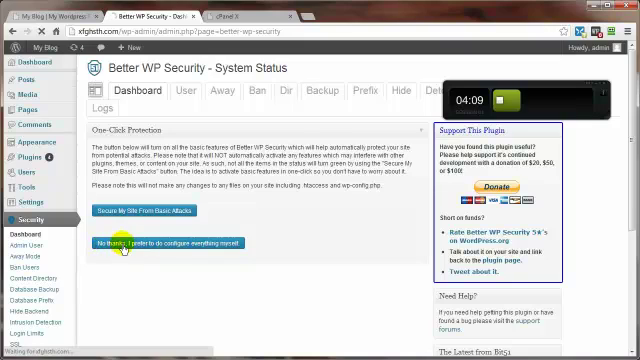
{"action": "left_click", "coordinate": [161, 242]}
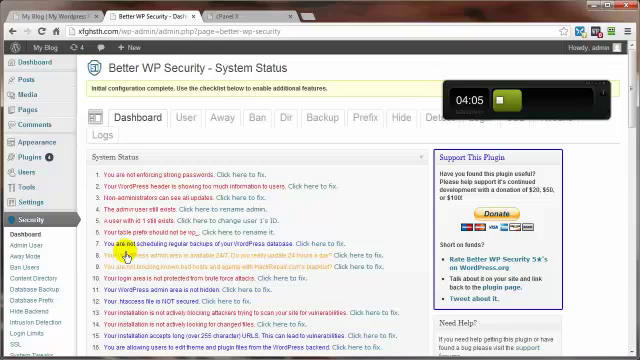
{"action": "scroll", "scroll_direction": "down", "scroll_amount": 3}
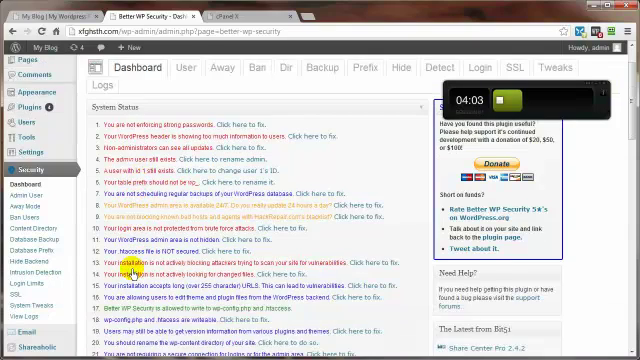
{"action": "scroll", "scroll_direction": "down", "scroll_amount": 3}
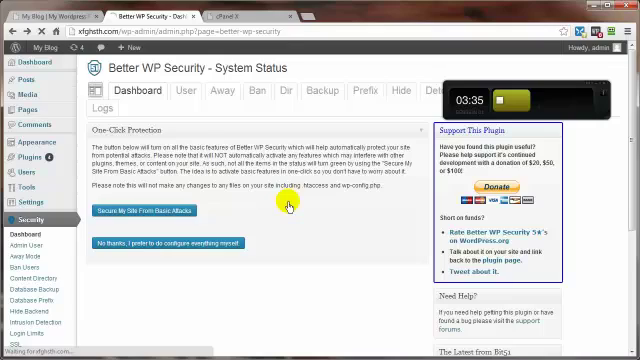
- Apply 'Secure My Site From Basic Attacks' and review the System Status items now turned green
{"action": "left_click", "coordinate": [152, 211]}
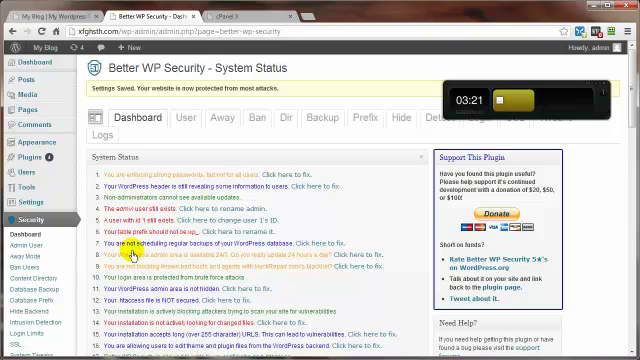
{"action": "scroll", "scroll_direction": "down", "scroll_amount": 3}
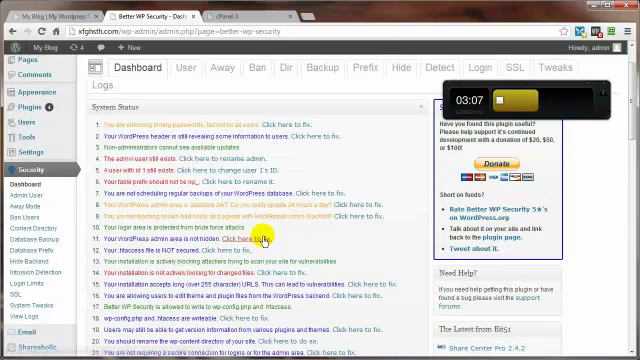
{"action": "scroll", "scroll_direction": "down", "scroll_amount": 3}
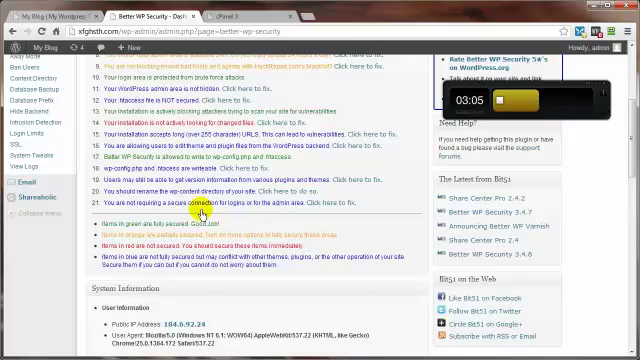
{"action": "scroll", "scroll_direction": "down", "scroll_amount": 3}
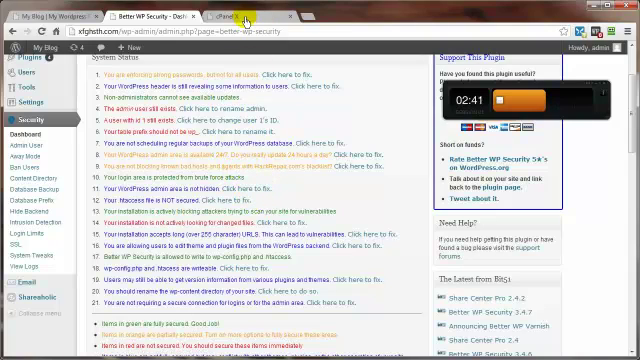
- Switch to cPanel and launch phpMyAdmin from the Databases section
{"action": "left_click", "coordinate": [219, 18]}
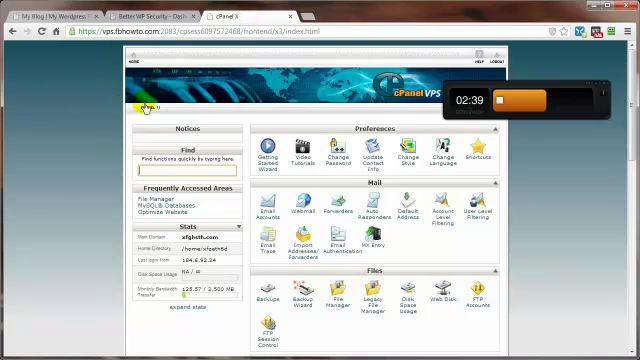
{"action": "scroll", "scroll_direction": "down", "scroll_amount": 3}
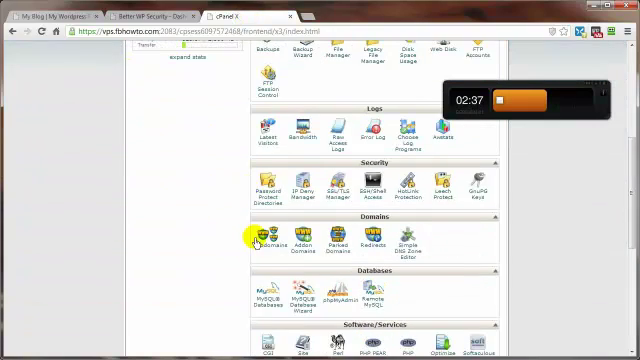
{"action": "scroll", "scroll_direction": "down", "scroll_amount": 3}
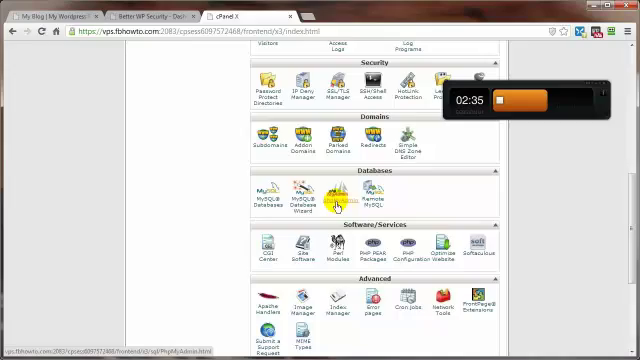
{"action": "left_click", "coordinate": [338, 195]}
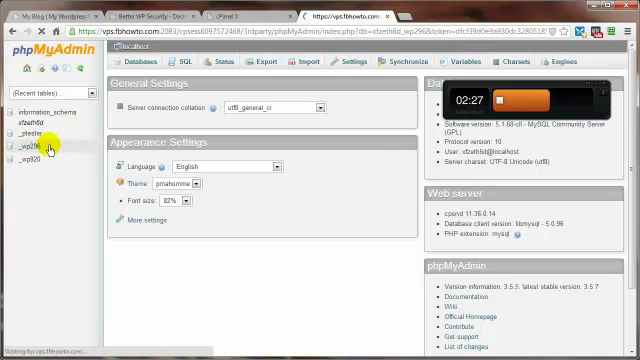
- Select the xfzeth6d_wp296 database and bring up its Import page
{"action": "left_click", "coordinate": [34, 147]}
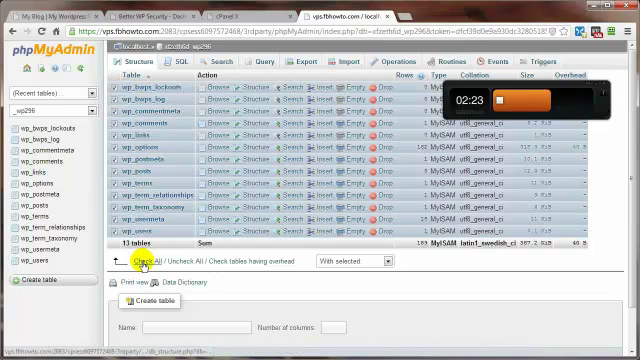
{"action": "mouse_move", "coordinate": [340, 266]}
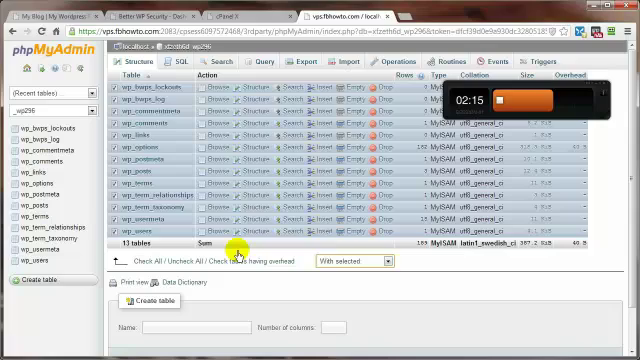
{"action": "left_click", "coordinate": [345, 63]}
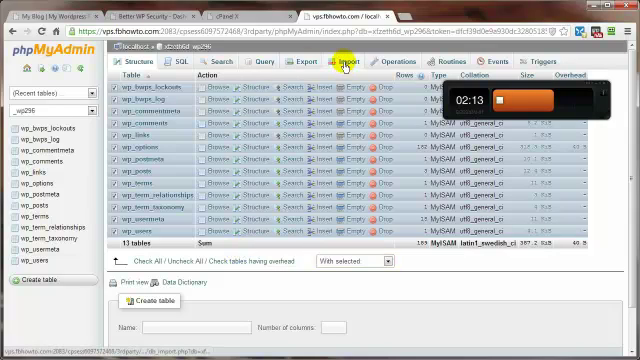
{"action": "left_click", "coordinate": [344, 63]}
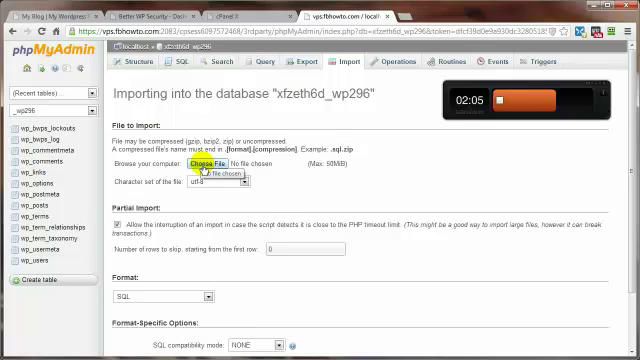
{"action": "mouse_move", "coordinate": [285, 170]}
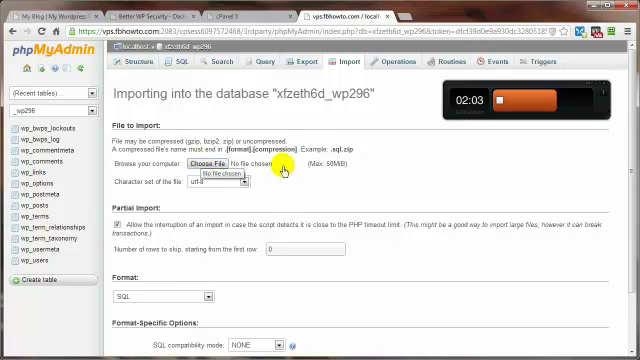
{"action": "scroll", "scroll_direction": "down", "scroll_amount": 3}
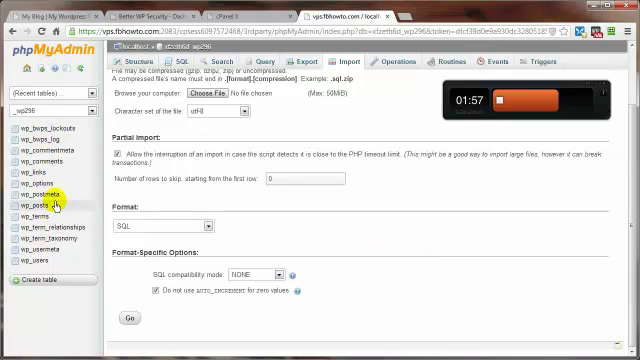
{"action": "mouse_move", "coordinate": [40, 241]}
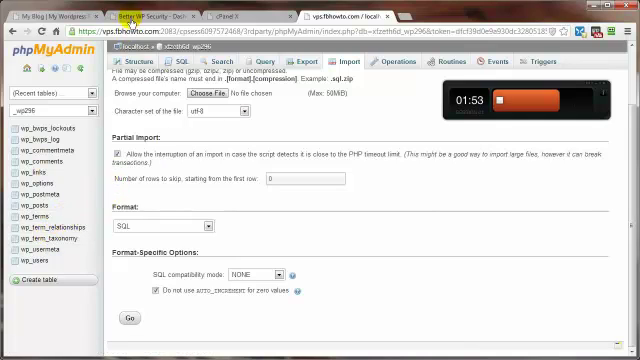
- Return to the Better WP Security tab showing the Admin User settings page
{"action": "left_click", "coordinate": [150, 13]}
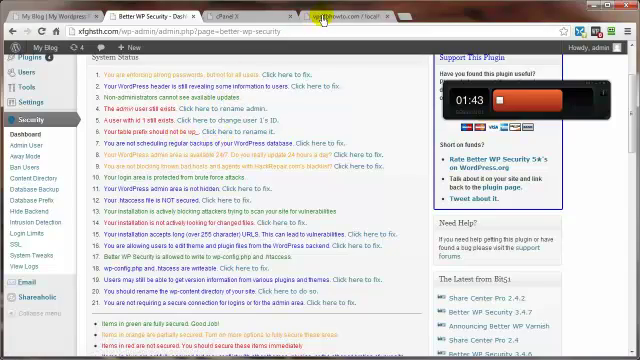
{"action": "left_click", "coordinate": [240, 17]}
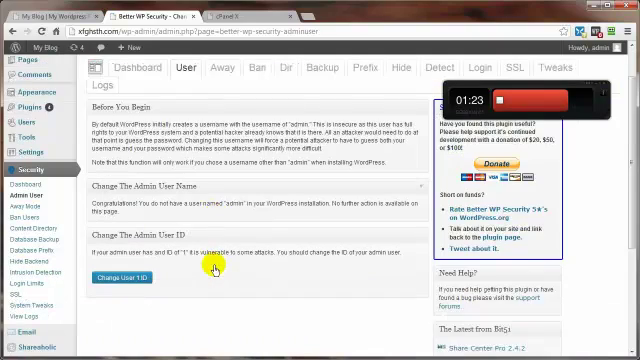
- Request 'Change User 1 ID' so the admin account no longer uses ID 1
{"action": "scroll", "scroll_direction": "down", "scroll_amount": 3}
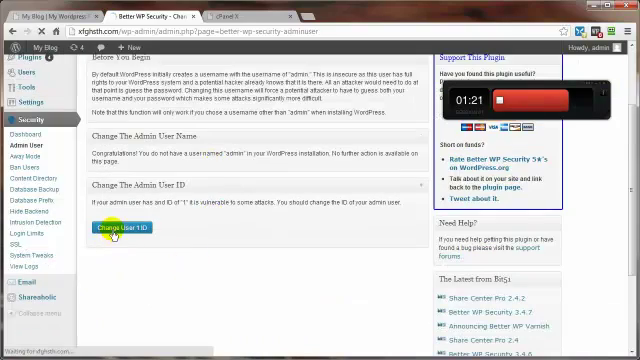
{"action": "left_click", "coordinate": [128, 225]}
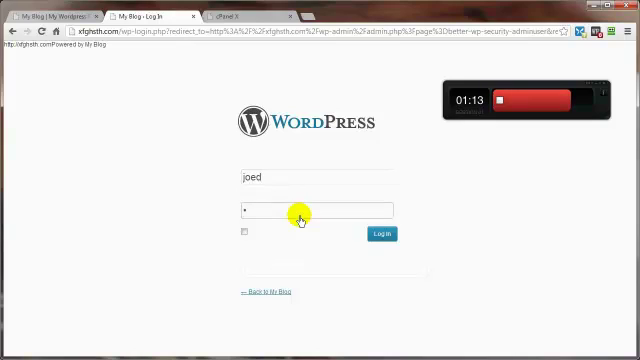
- Log back in to WordPress with the account password after the ID change
{"action": "type", "text": "password"}
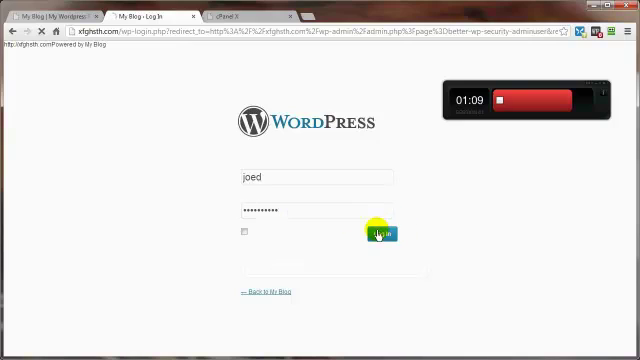
{"action": "left_click", "coordinate": [381, 233]}
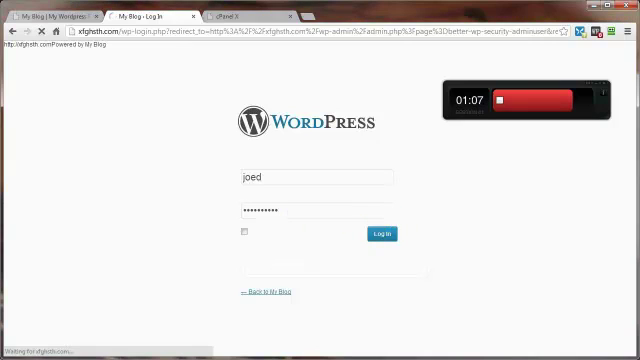
{"action": "left_click", "coordinate": [380, 233]}
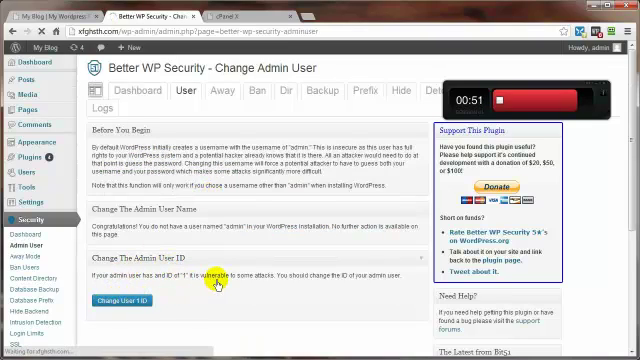
- View the System Status list now reporting the user with ID 1 removed
{"action": "left_click", "coordinate": [133, 299]}
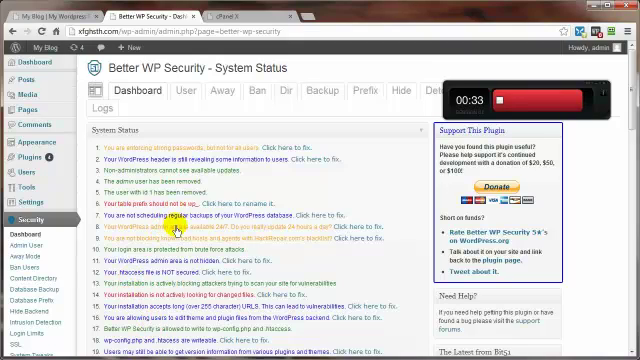
{"action": "scroll", "scroll_direction": "down", "scroll_amount": 3}
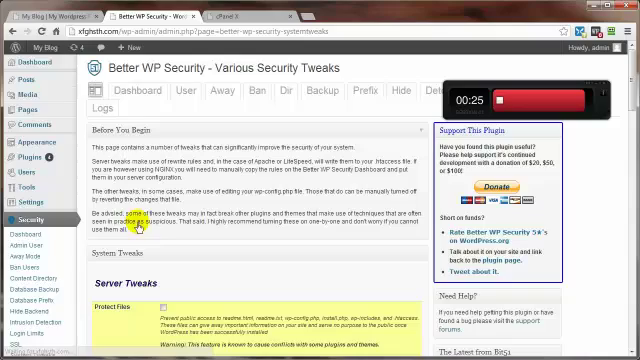
- Scroll through the Server Tweaks checkboxes, leaving all four options unchecked
{"action": "scroll", "scroll_direction": "down", "scroll_amount": 3}
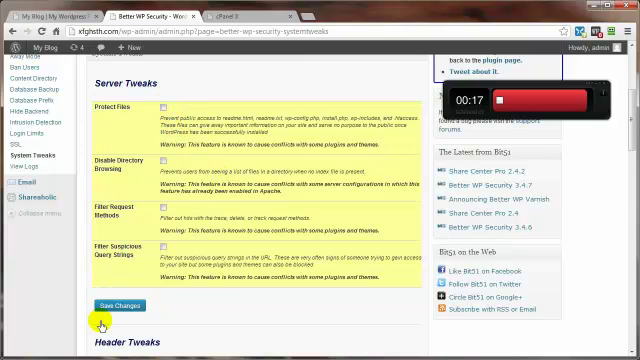
{"action": "mouse_move", "coordinate": [243, 72]}
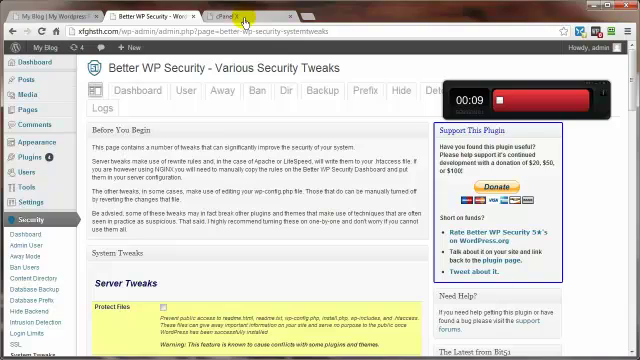
{"action": "mouse_move", "coordinate": [186, 174]}
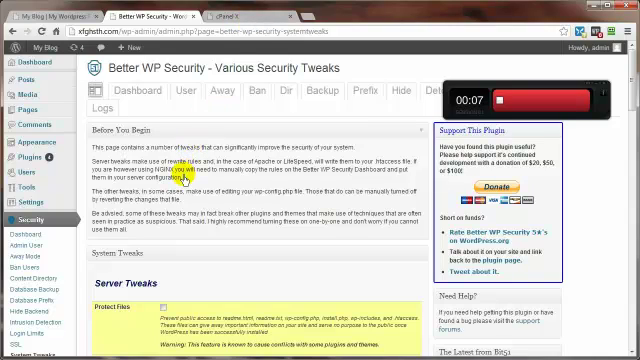